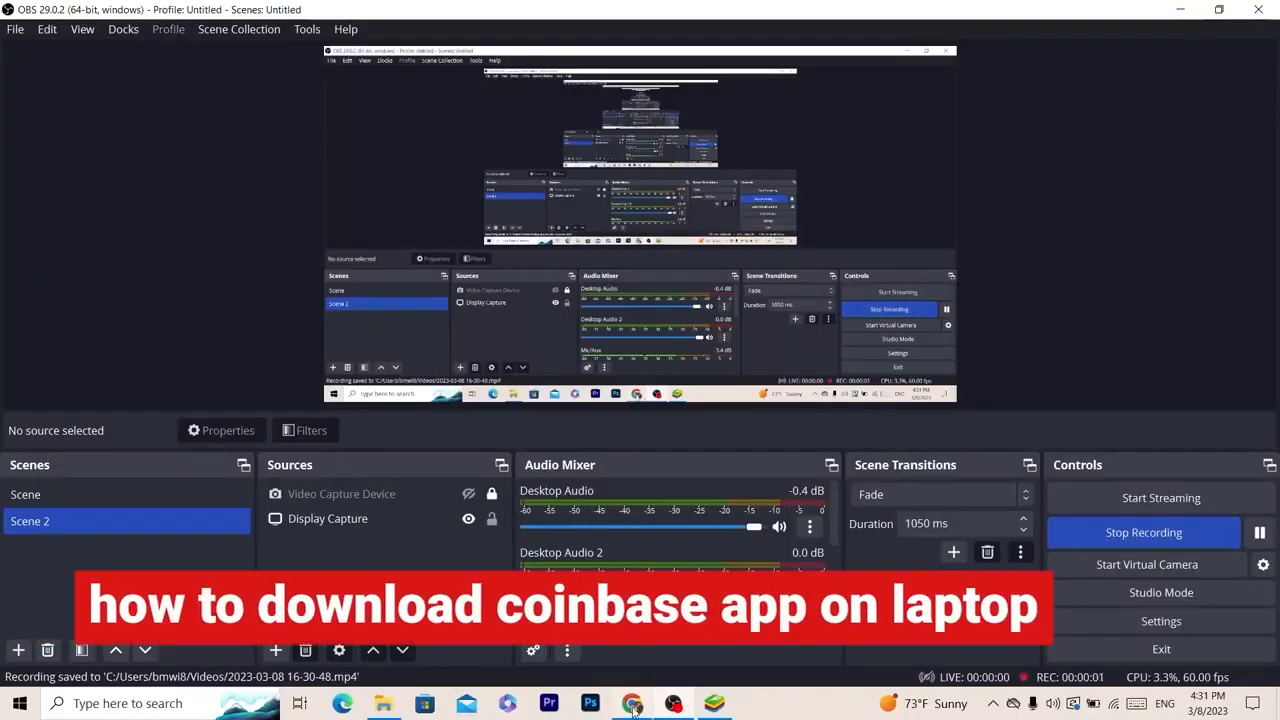
Bring Chrome to the front from the taskbar
{"action": "left_click", "coordinate": [631, 703]}
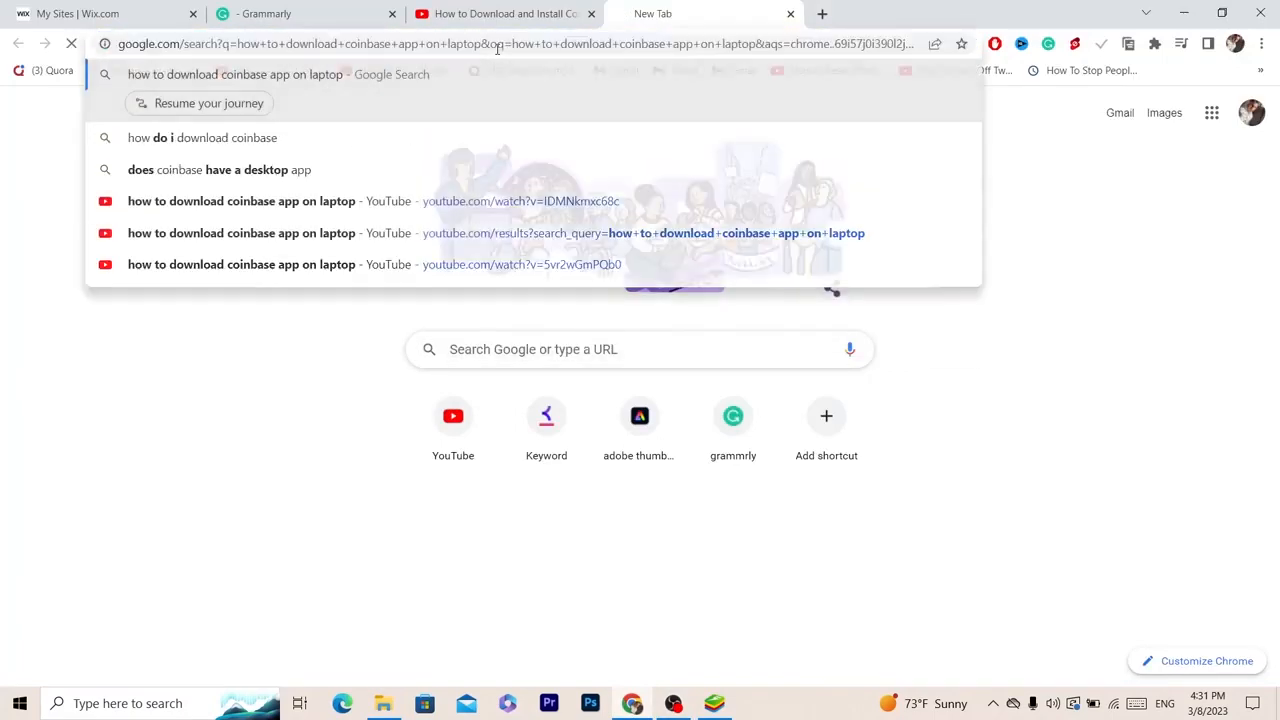
Run the Coinbase-on-laptop download search and browse the results
{"action": "key", "text": "Return"}
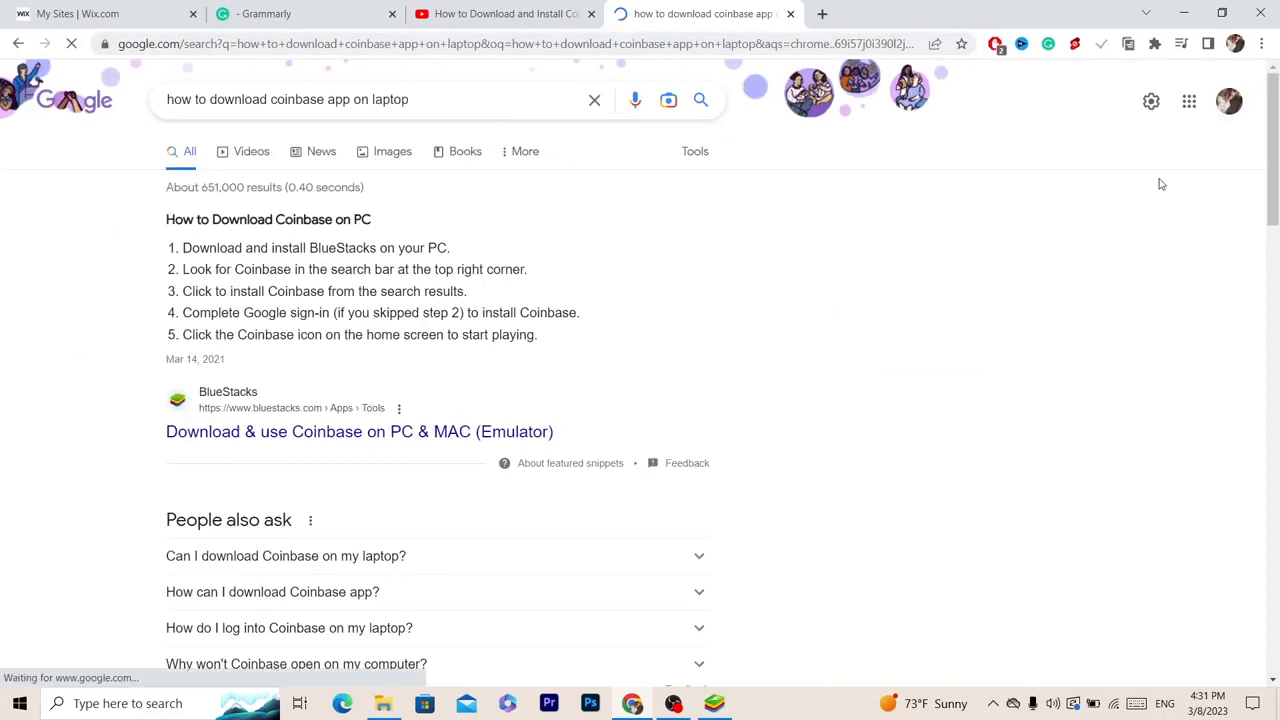
{"action": "scroll", "scroll_direction": "down", "scroll_amount": 3}
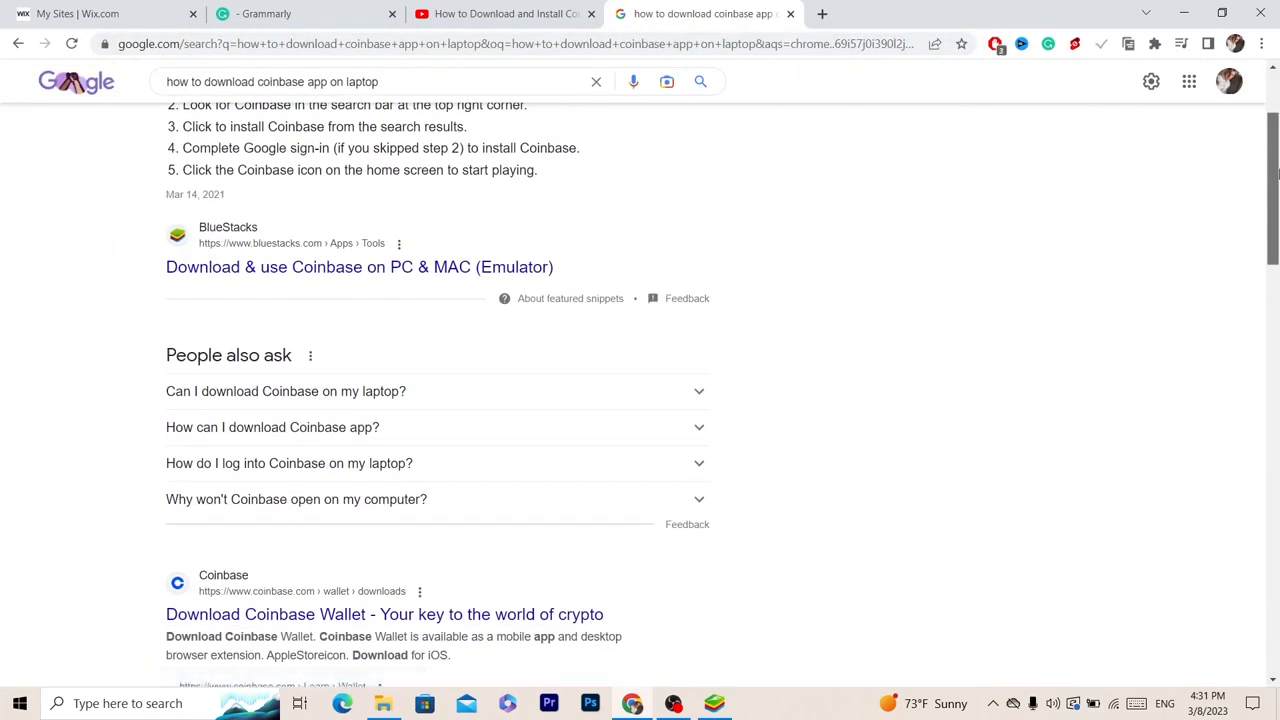
{"action": "scroll", "scroll_direction": "down", "scroll_amount": 3}
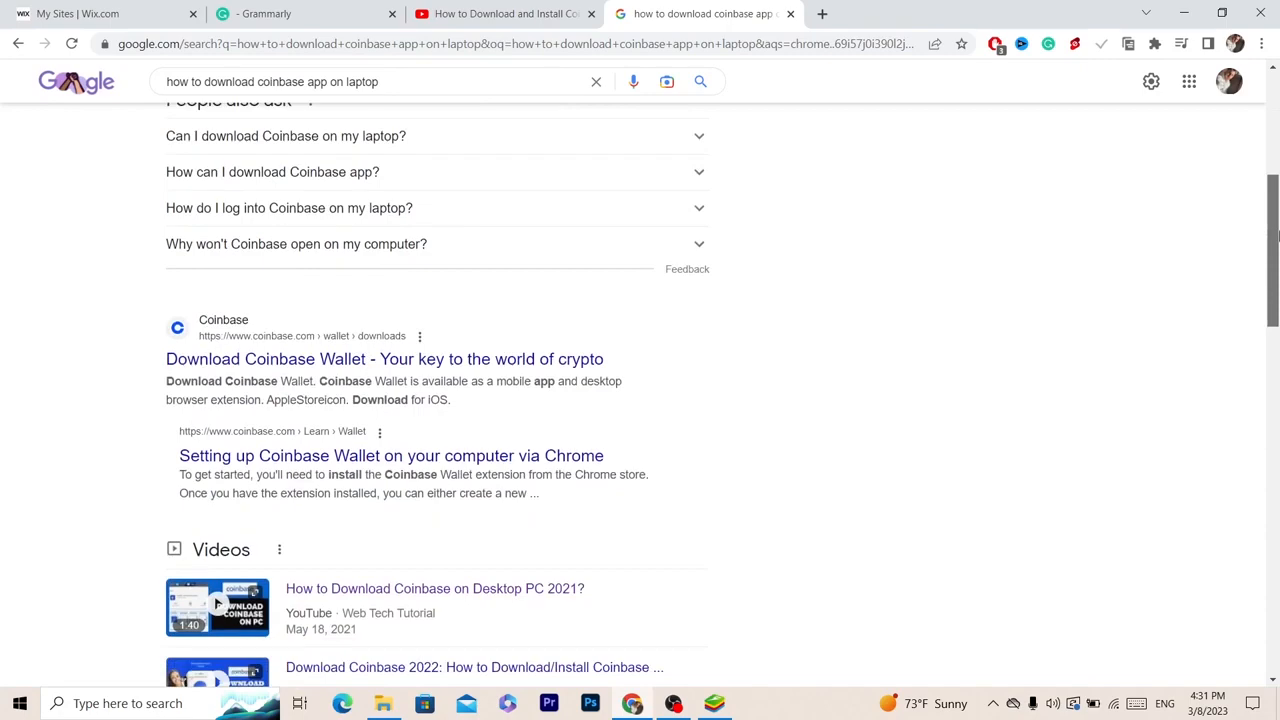
{"action": "scroll", "scroll_direction": "up", "scroll_amount": 3}
{"action": "type", "text": "coinbase DOWNLOAD"}
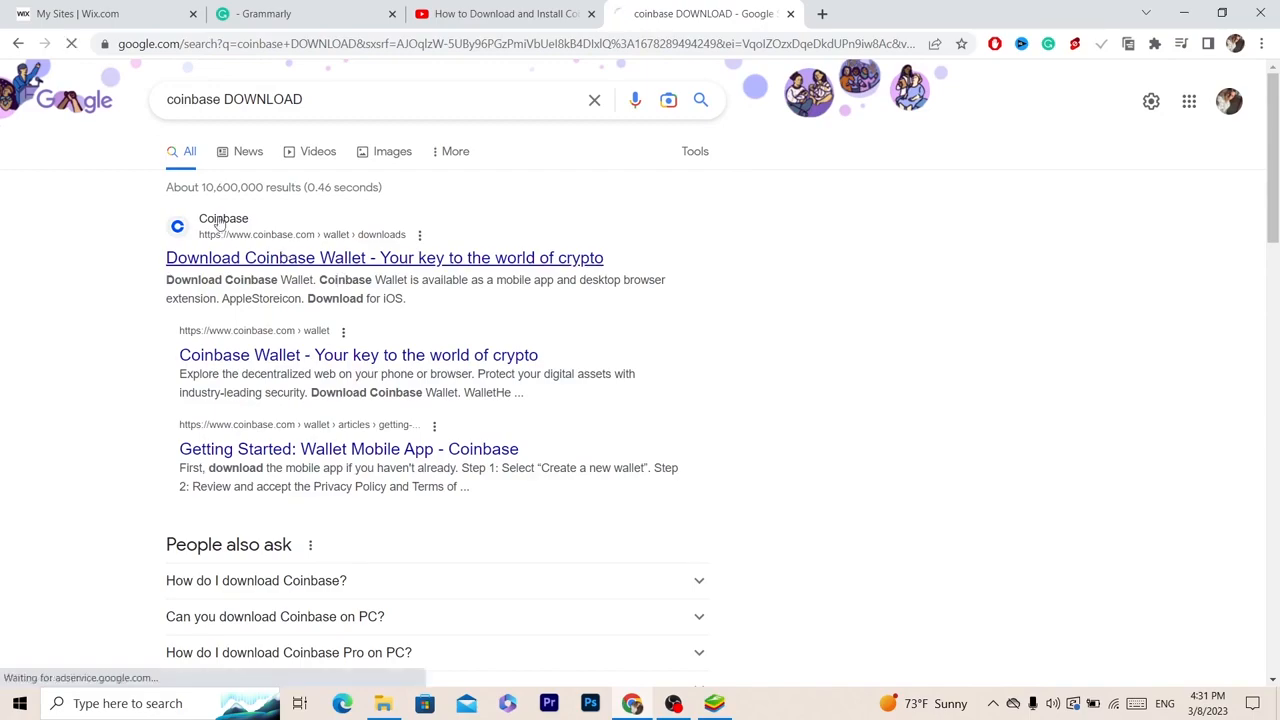
Open the Download Coinbase Wallet result and look through its download options
{"action": "left_click", "coordinate": [384, 257]}
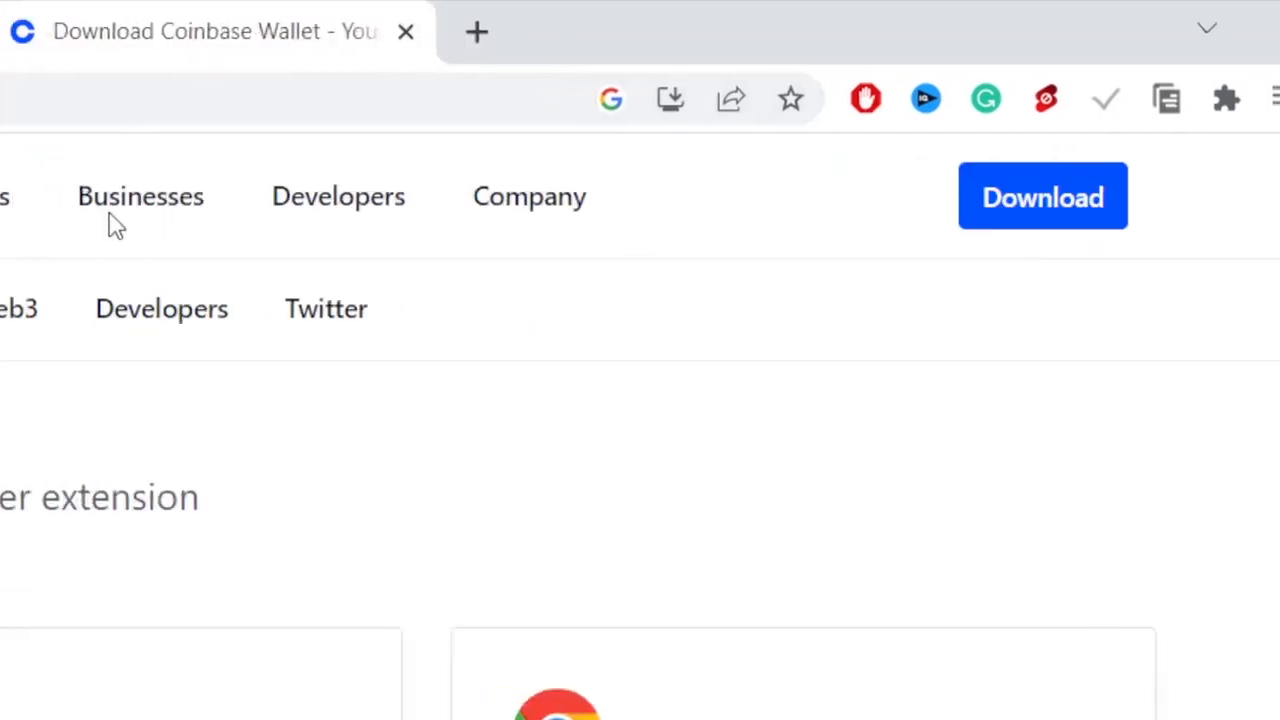
{"action": "mouse_move", "coordinate": [918, 87]}
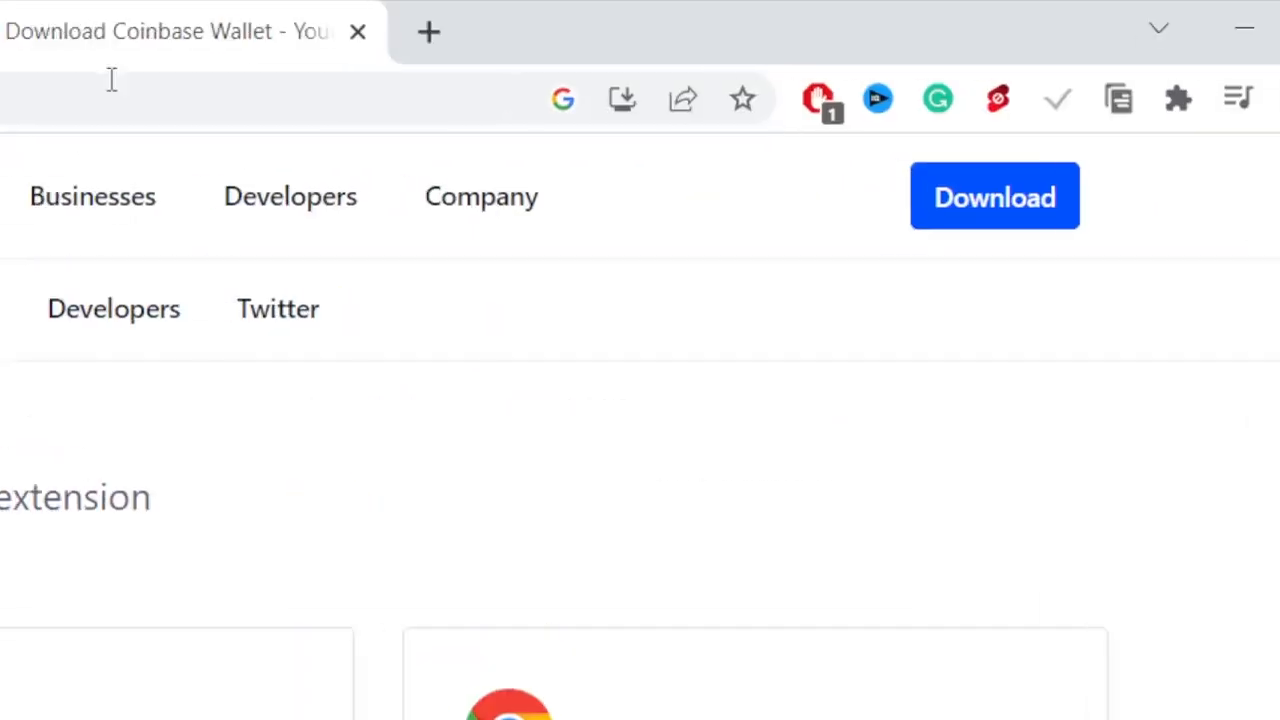
{"action": "scroll", "scroll_direction": "down", "scroll_amount": 3}
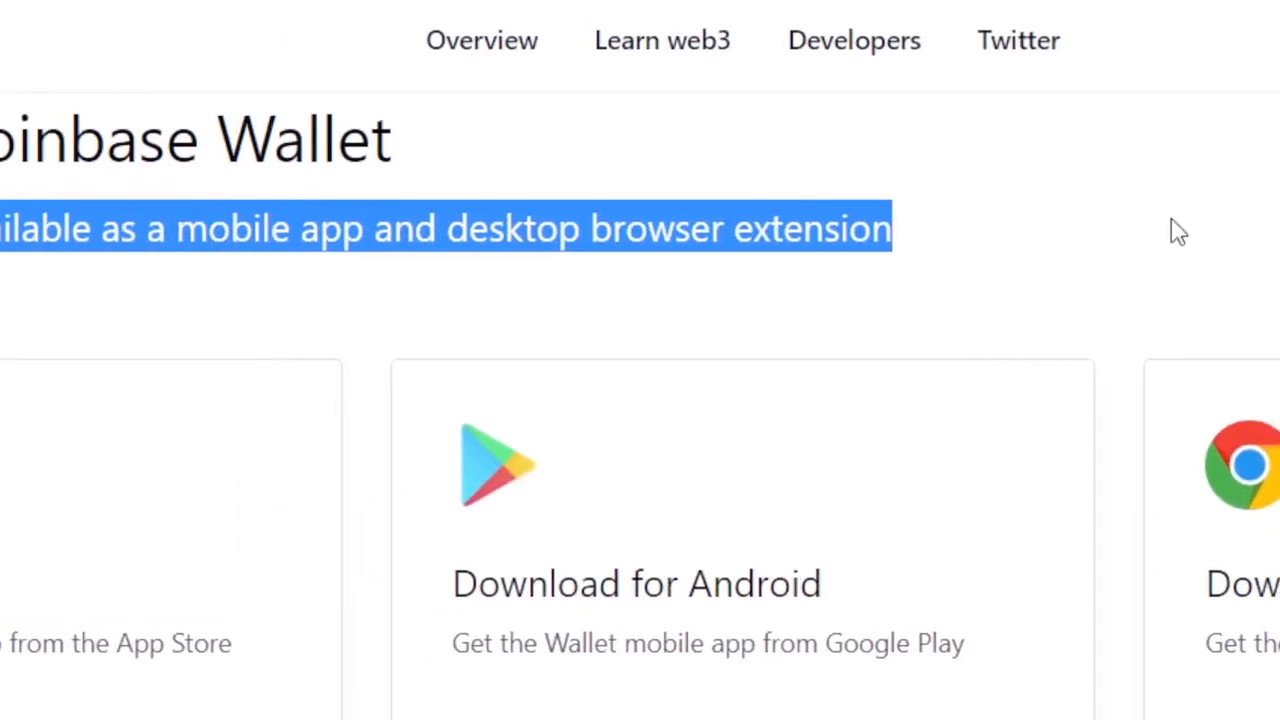
{"action": "scroll", "scroll_direction": "down", "scroll_amount": 3}
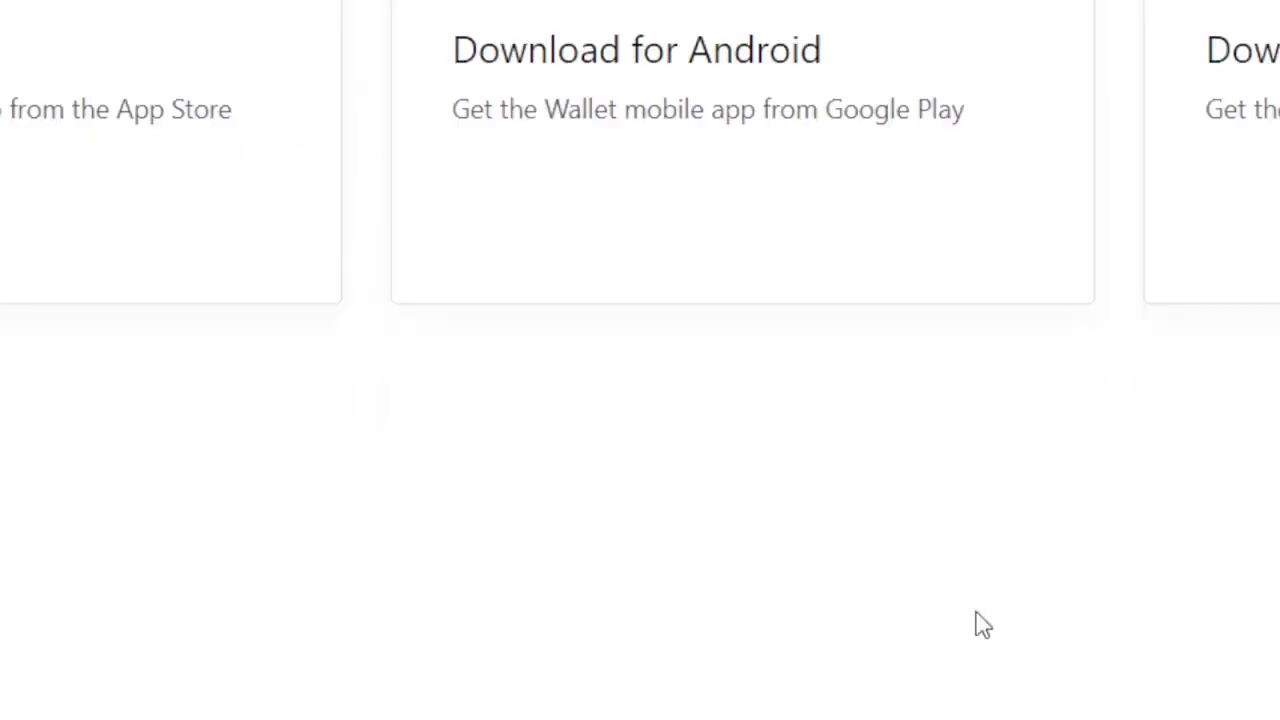
{"action": "scroll", "scroll_direction": "up", "scroll_amount": 3}
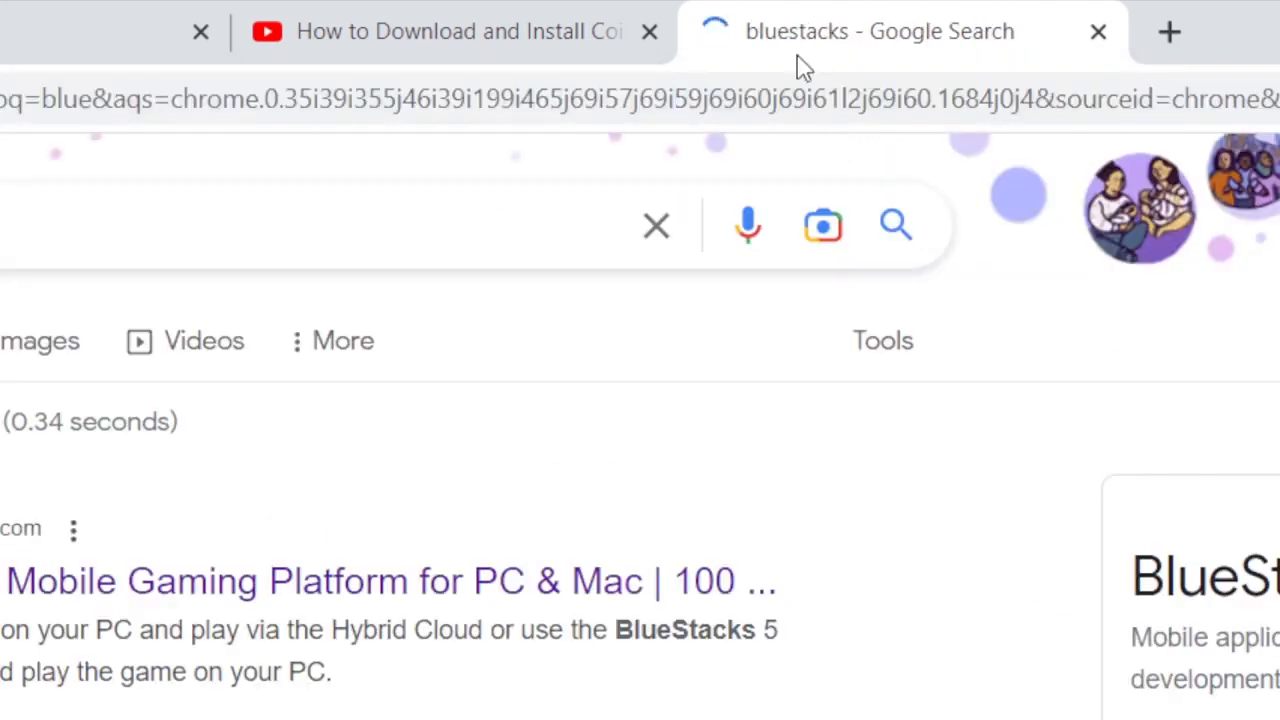
Open the official bluestacks.com site from the BlueStacks search results
{"action": "scroll", "scroll_direction": "down", "scroll_amount": 3}
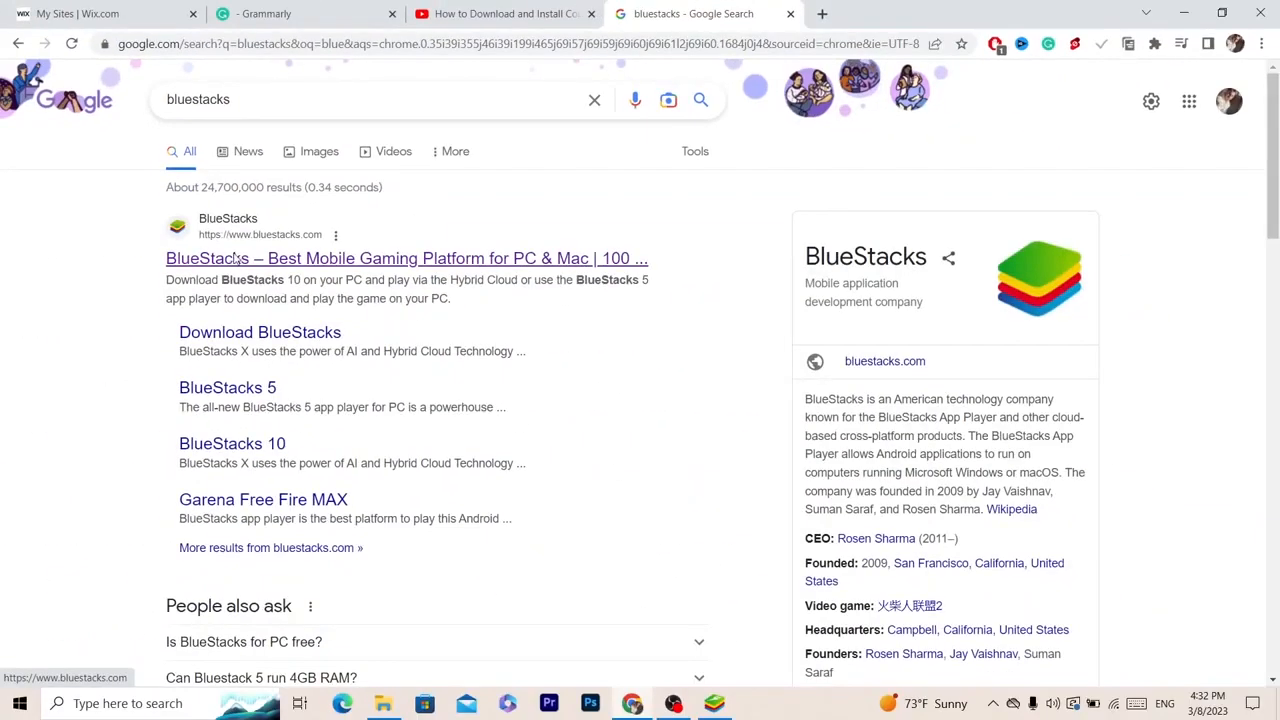
{"action": "left_click", "coordinate": [406, 258]}
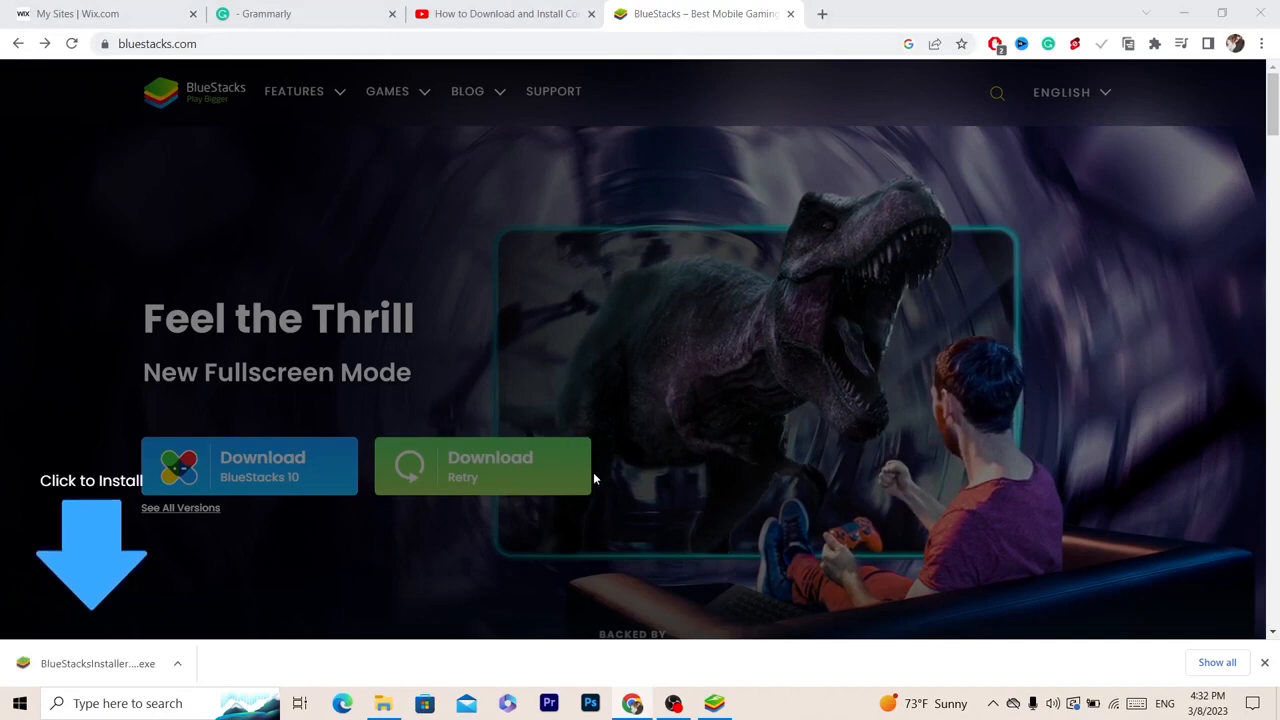
Run the downloaded BlueStacksInstaller .exe from Chrome's download bar
{"action": "left_click", "coordinate": [248, 466]}
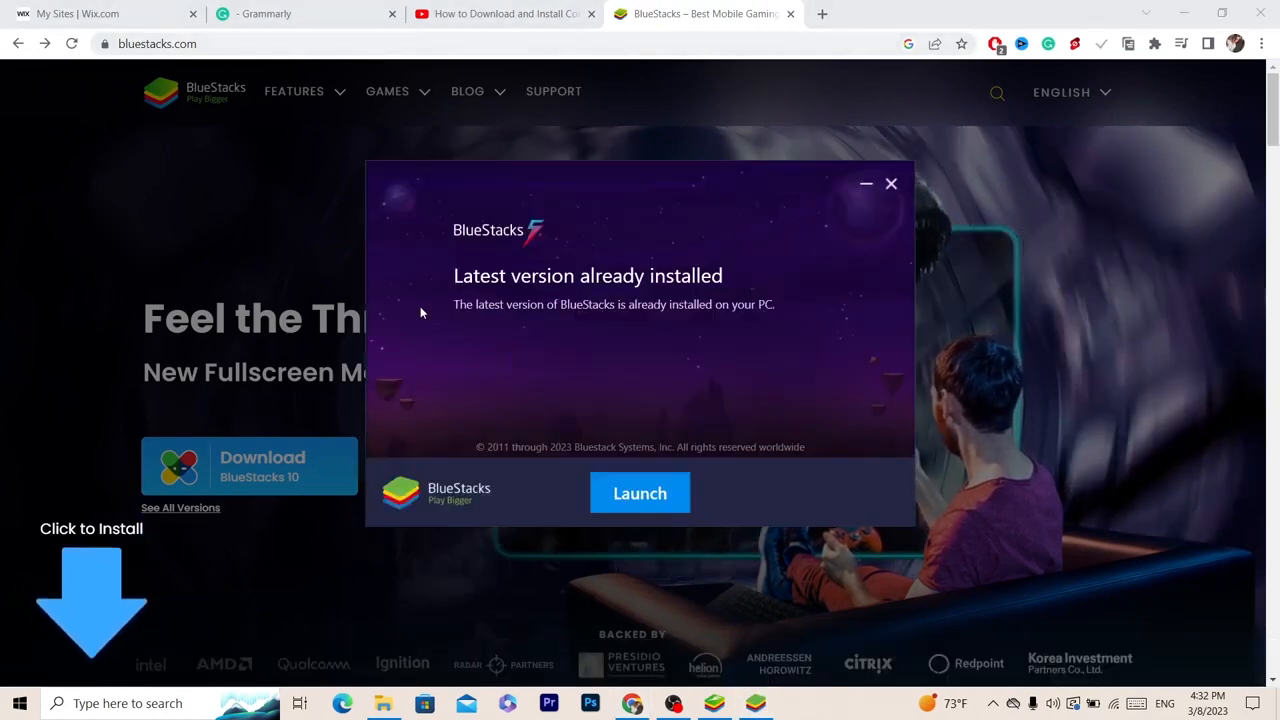
{"action": "mouse_move", "coordinate": [658, 454]}
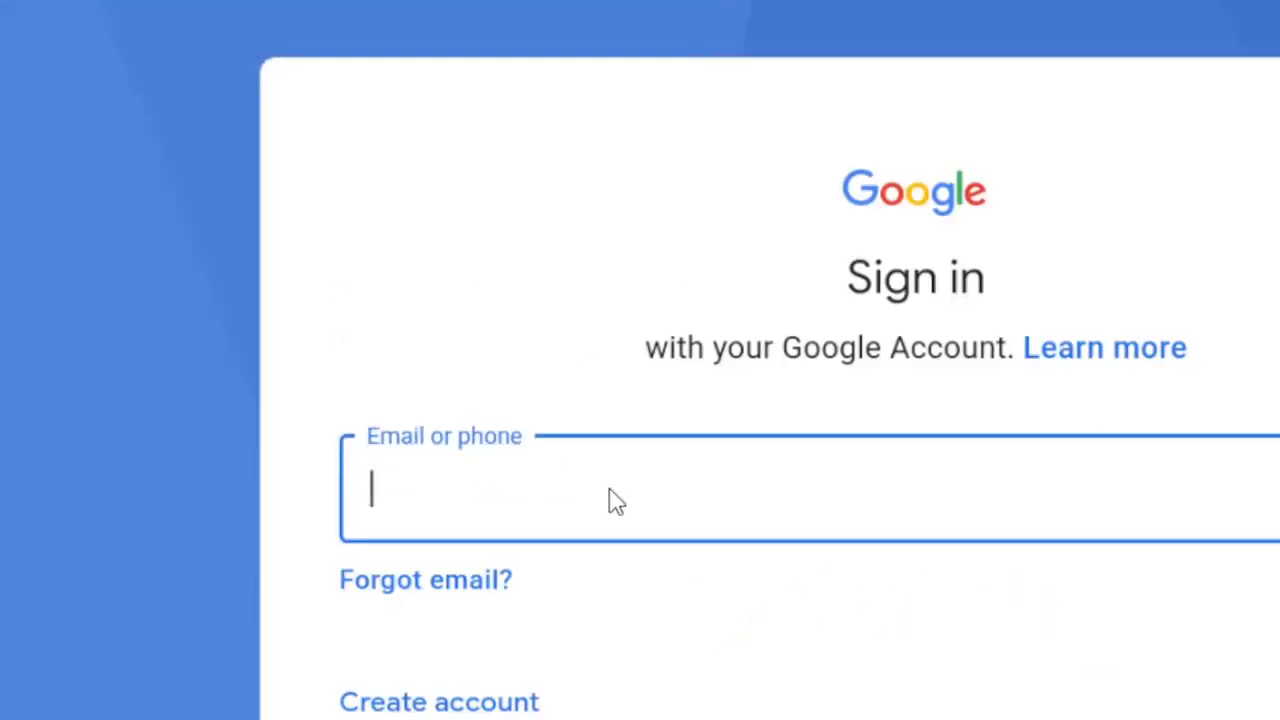
Enter a made-up email address ending in HDJSHJW.COM into the Google sign-in field
{"action": "type", "text": "SJBDBDNDJKBD"}
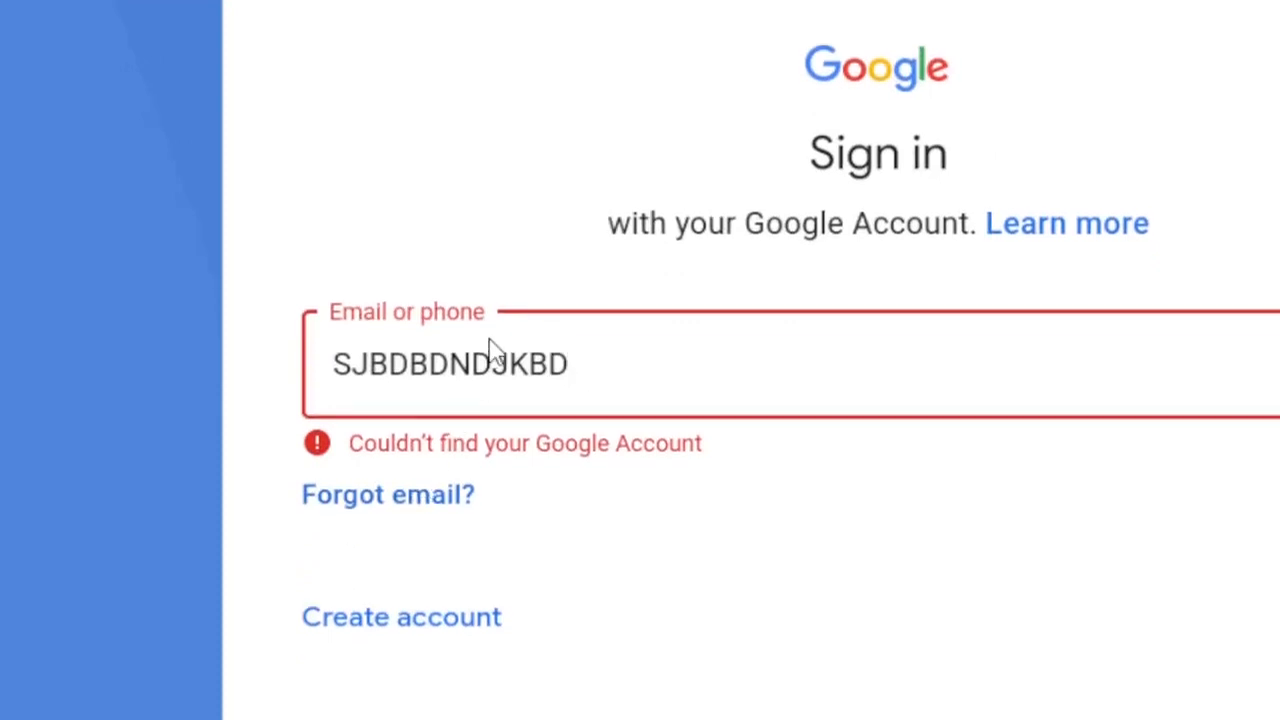
{"action": "type", "text": "DHJS"}
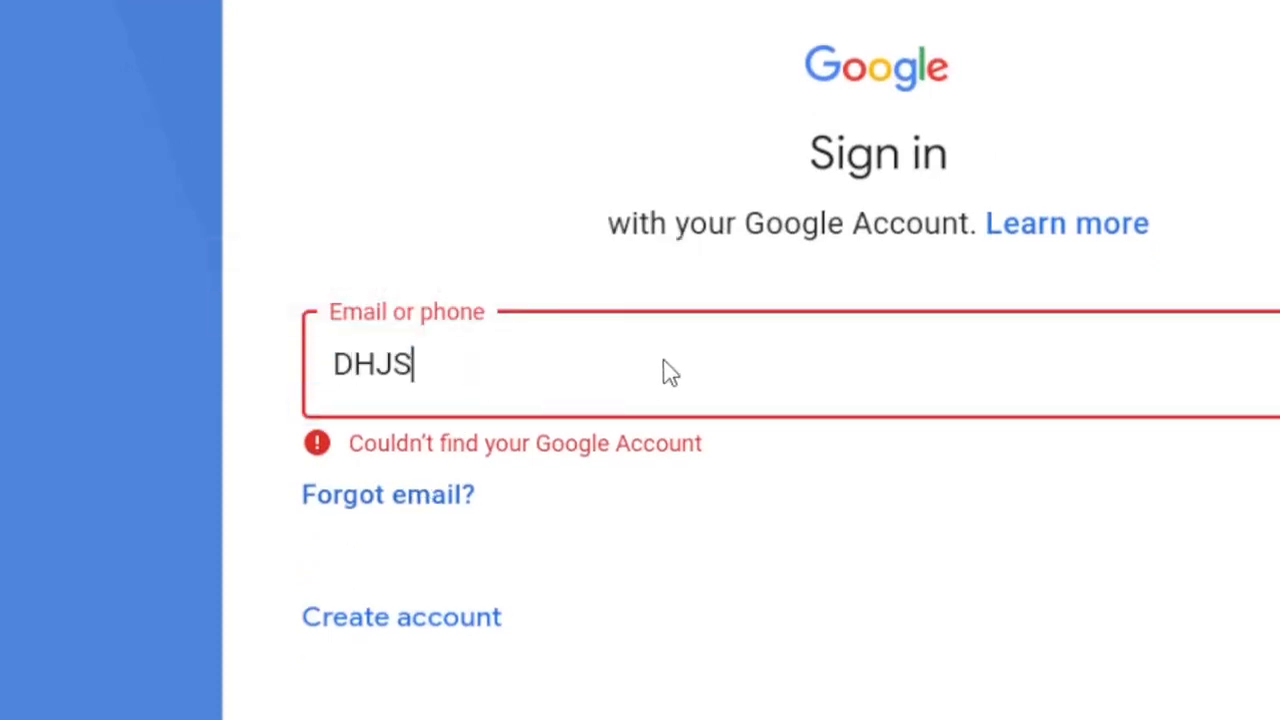
{"action": "type", "text": "HDJSHJW.COM"}
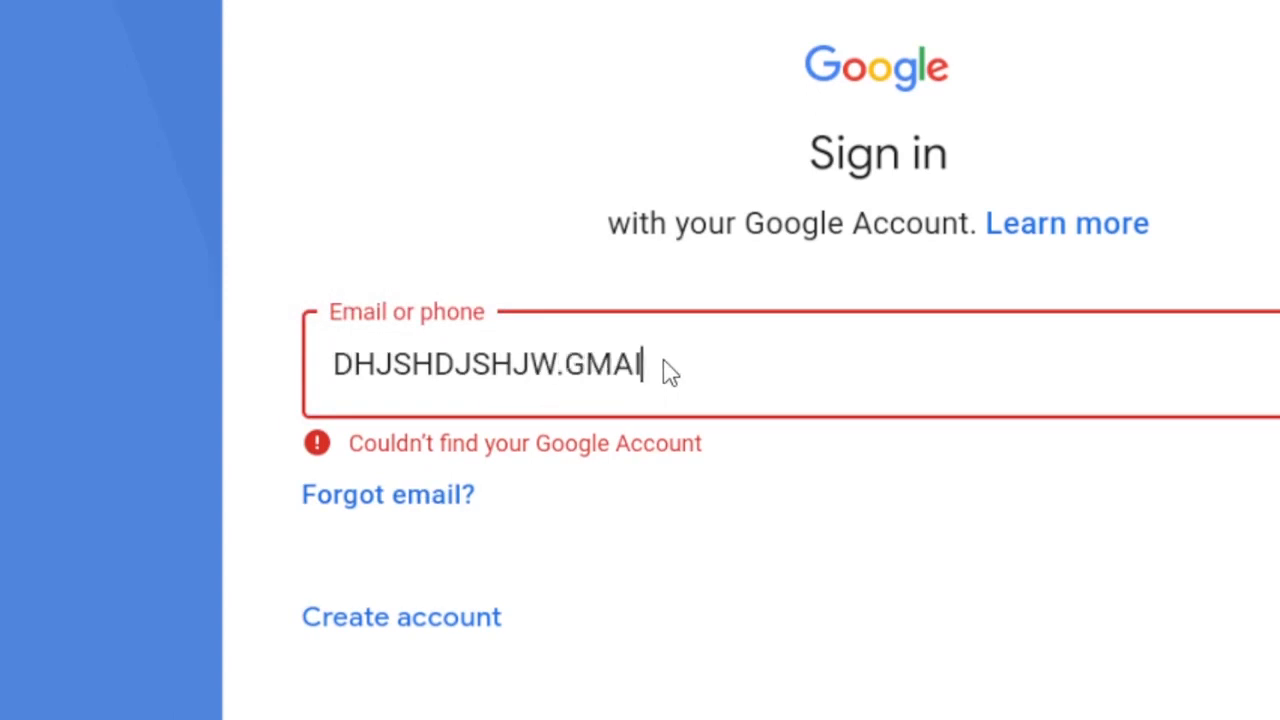
{"action": "type", "text": ".COM"}
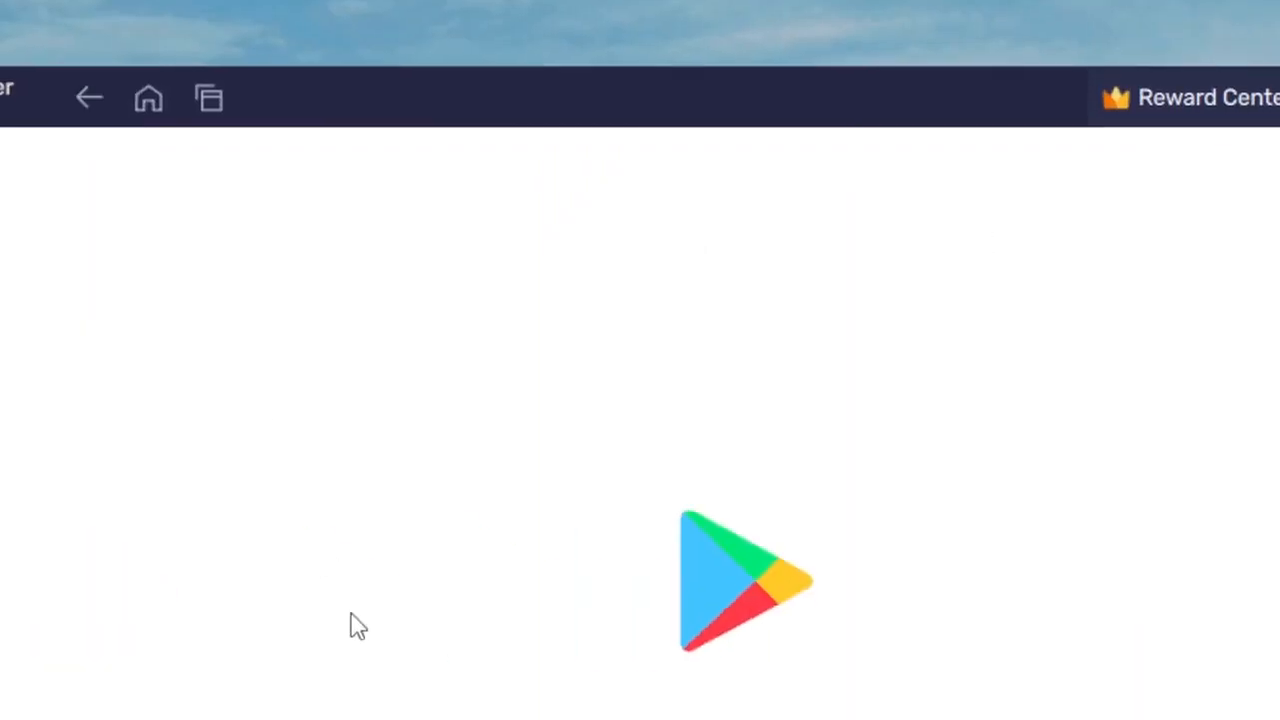
Leave Google Play and return to the BlueStacks home screen
{"action": "left_click", "coordinate": [1164, 119]}
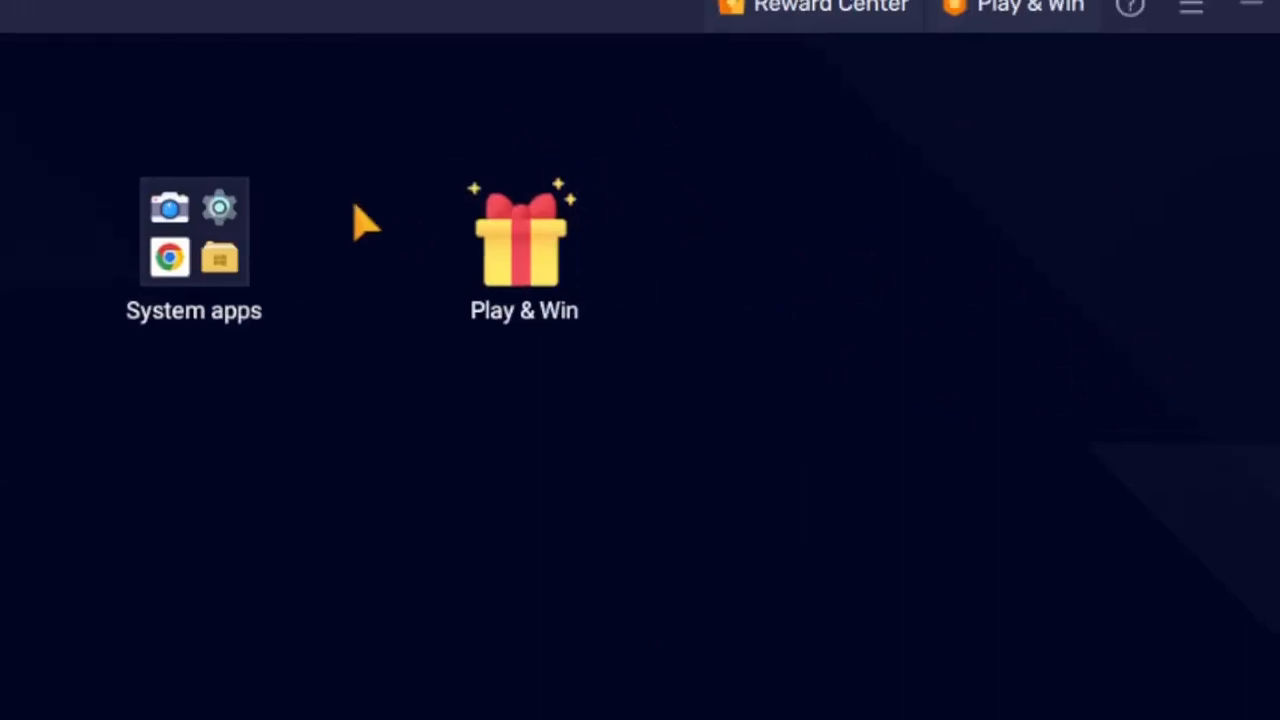
{"action": "mouse_move", "coordinate": [730, 245]}
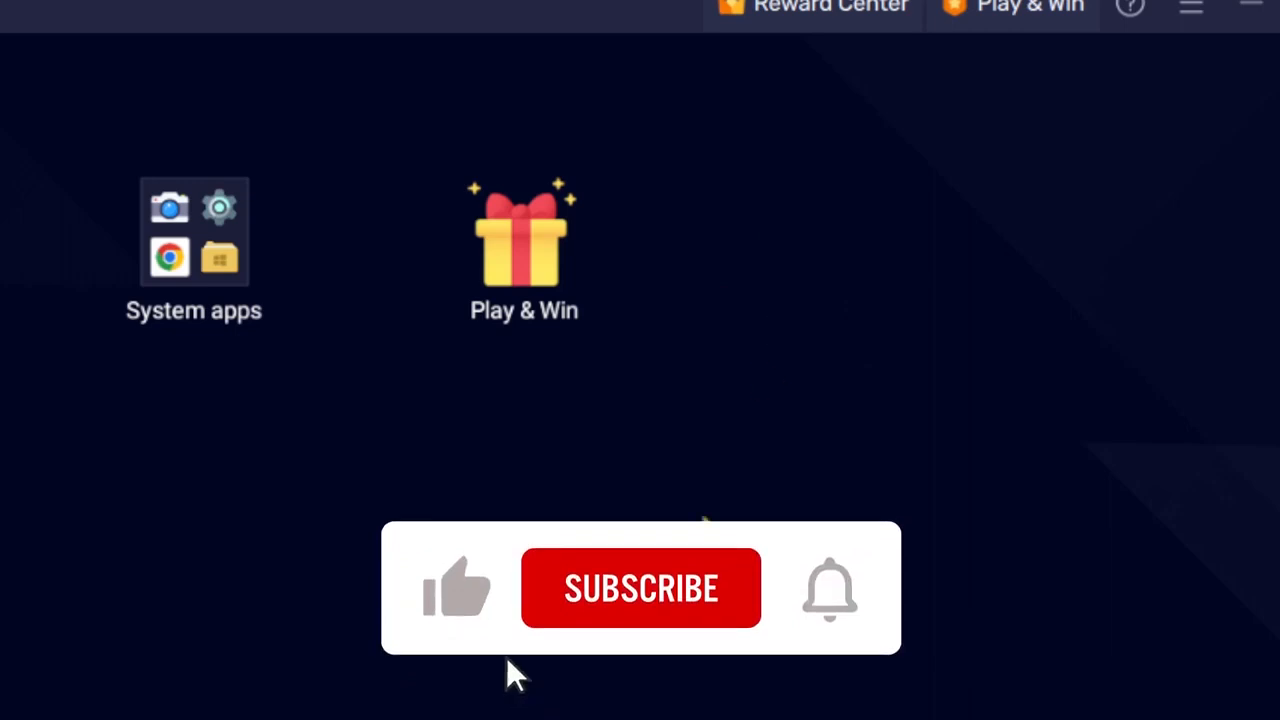
{"action": "left_click", "coordinate": [640, 588]}
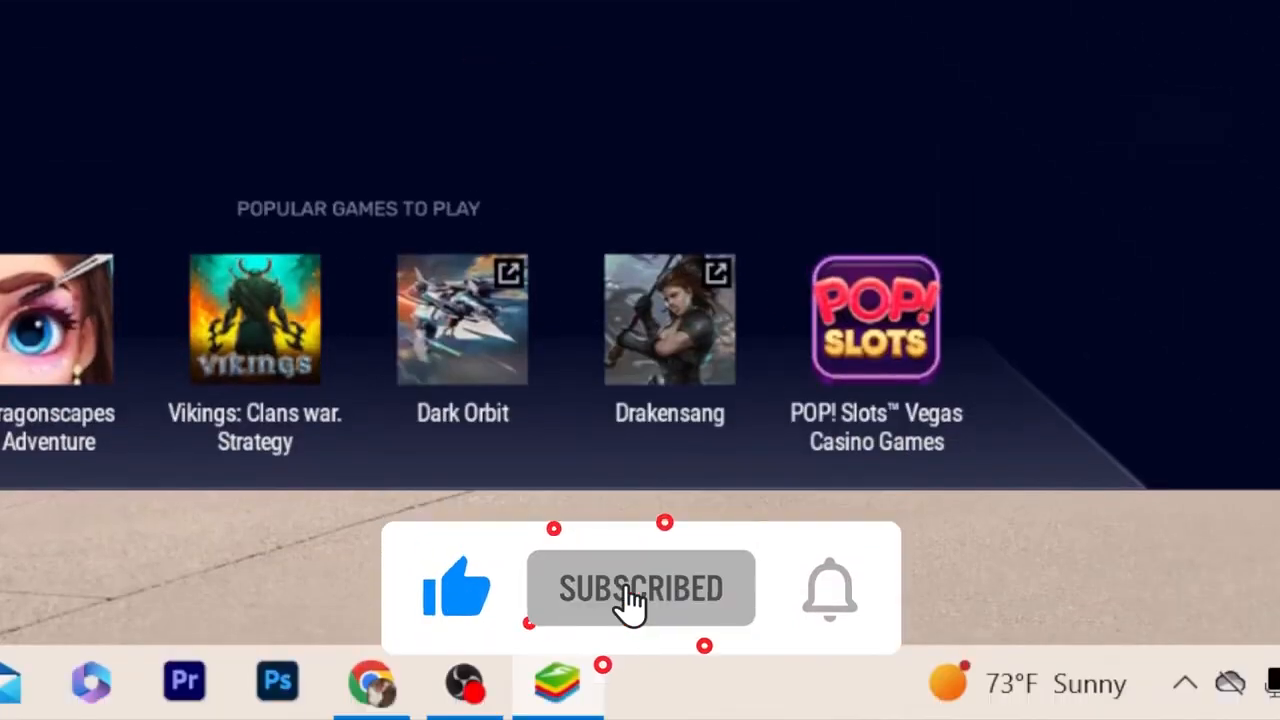